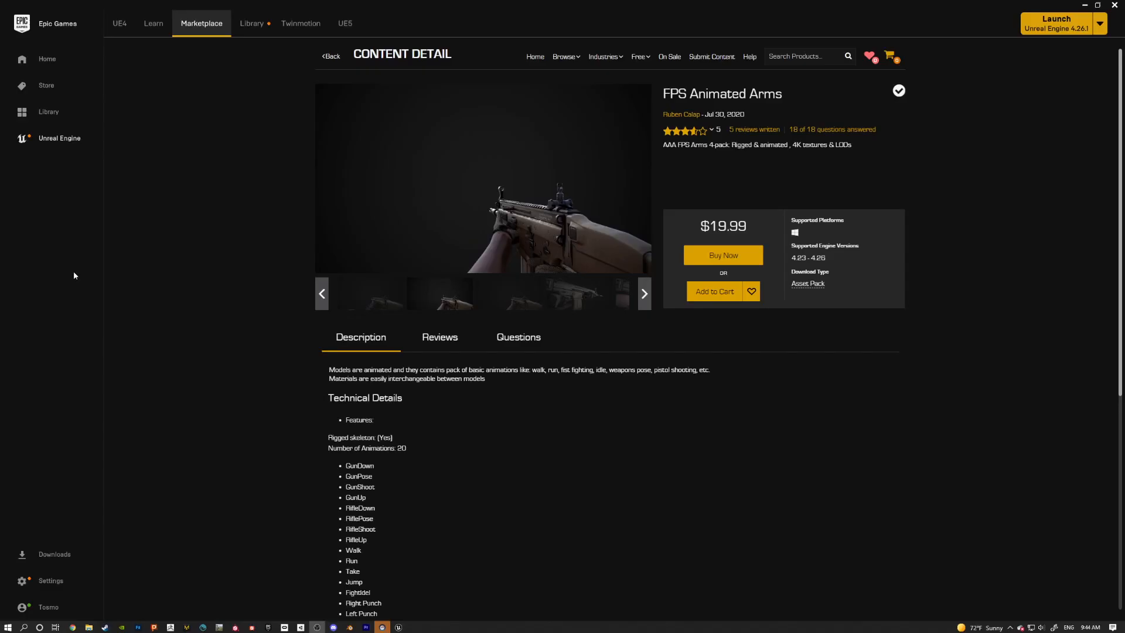
- Open the FPS Animated Arms listing and preview its camouflage-sleeved gloved arms image
click(642, 293)
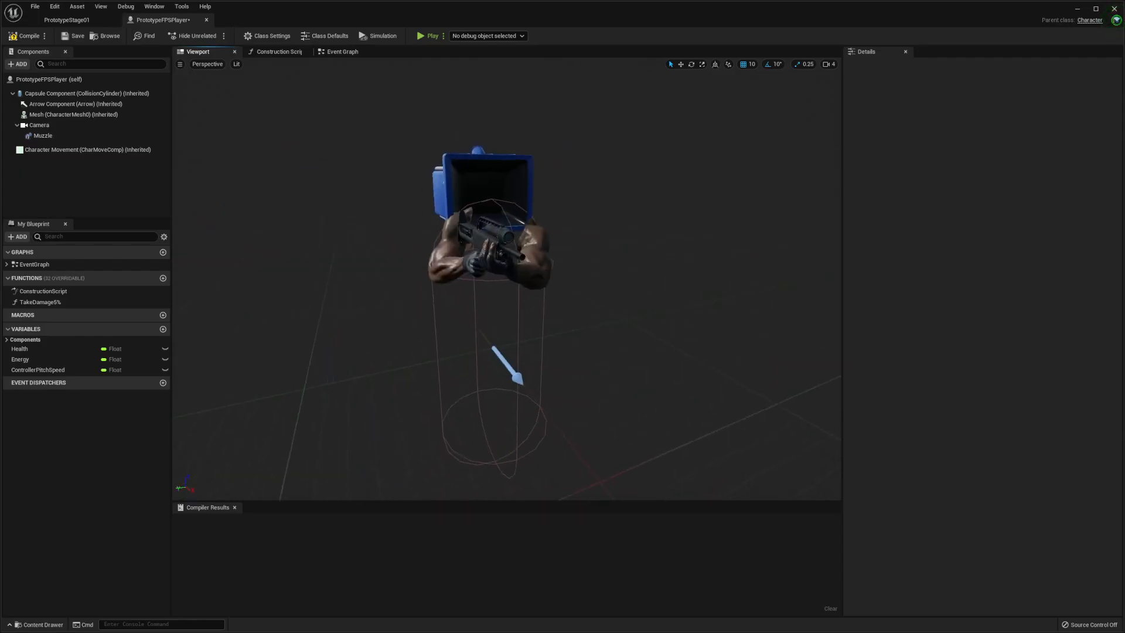
click(74, 115)
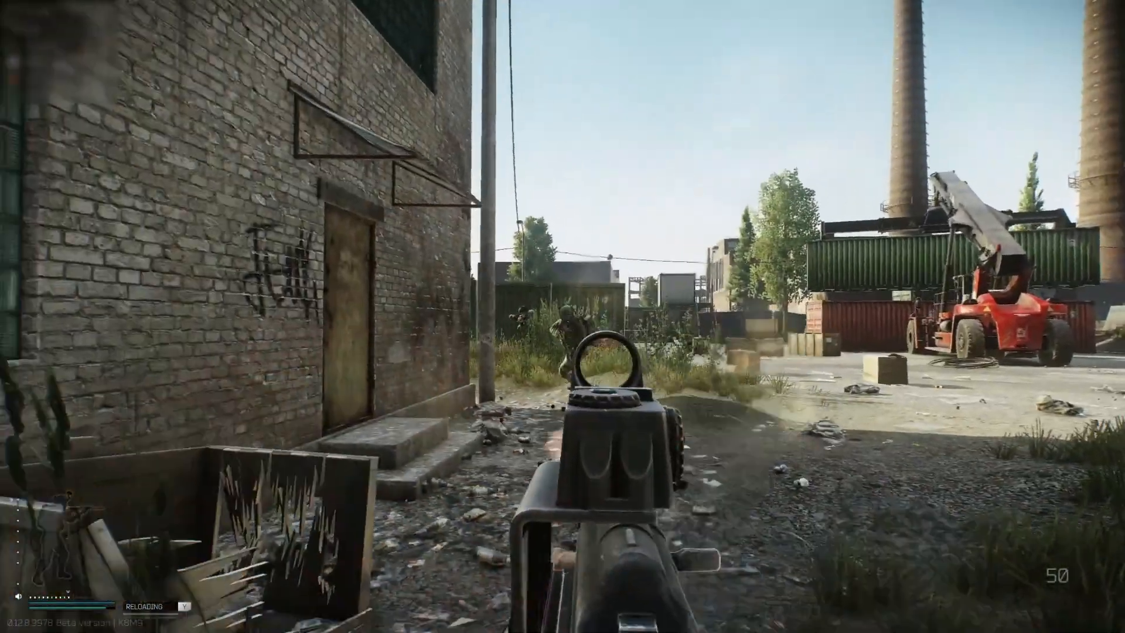
mouse_move(562, 316)
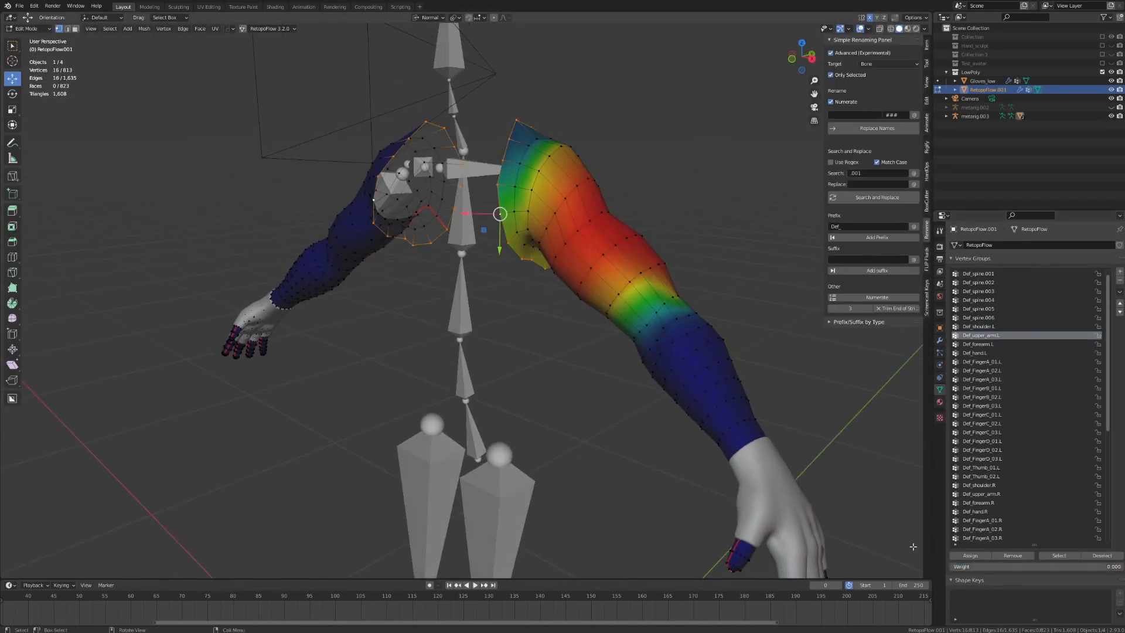
click(303, 6)
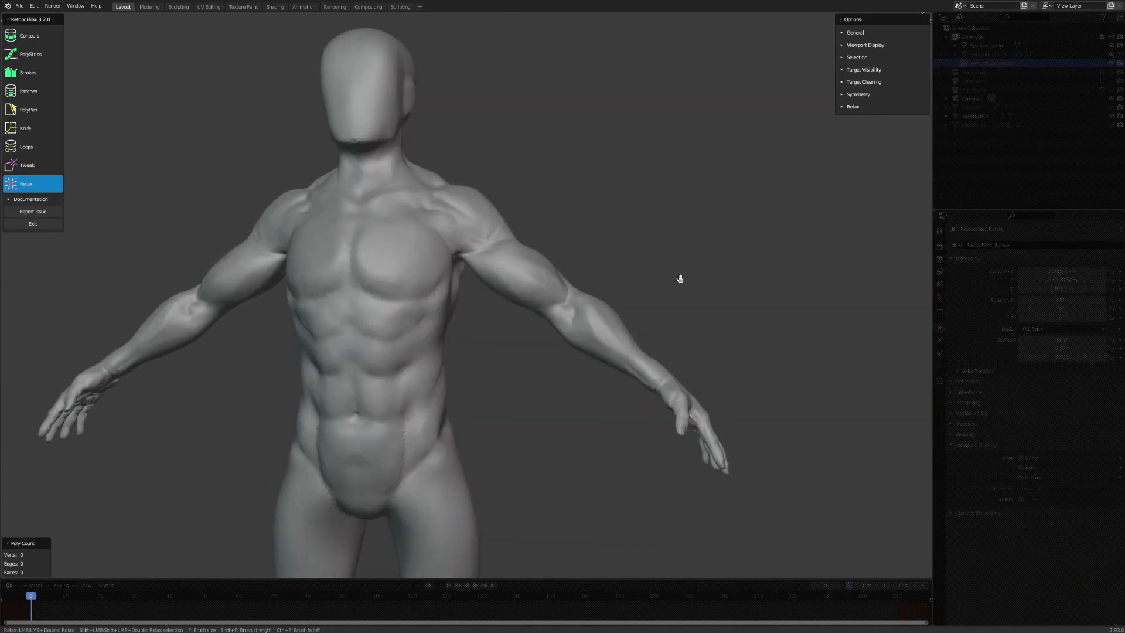
click(178, 7)
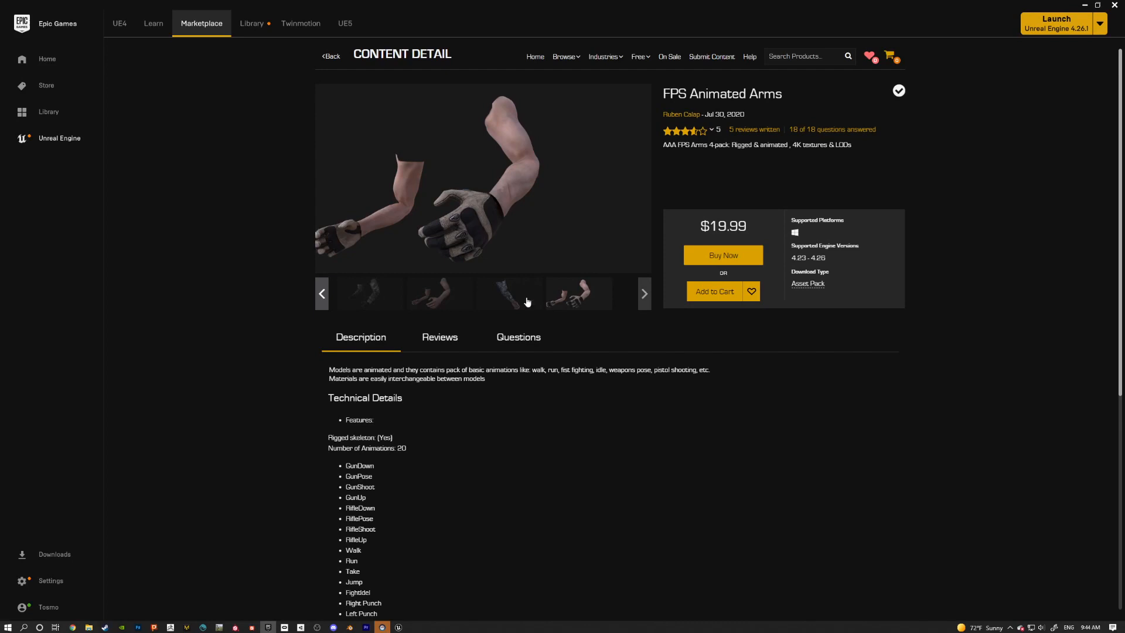
click(369, 293)
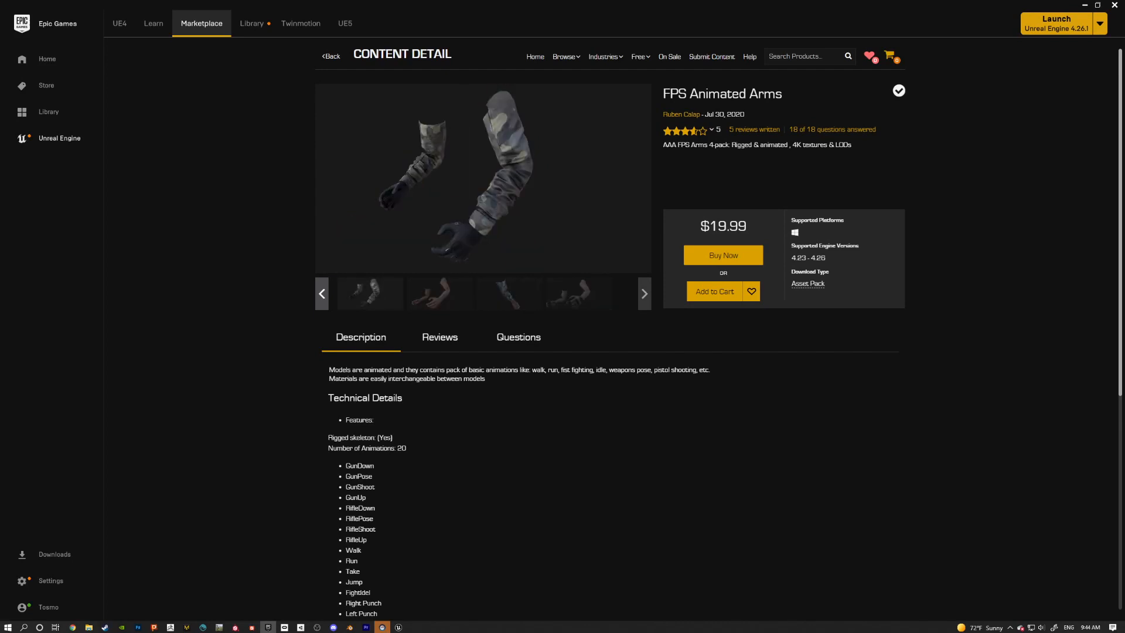